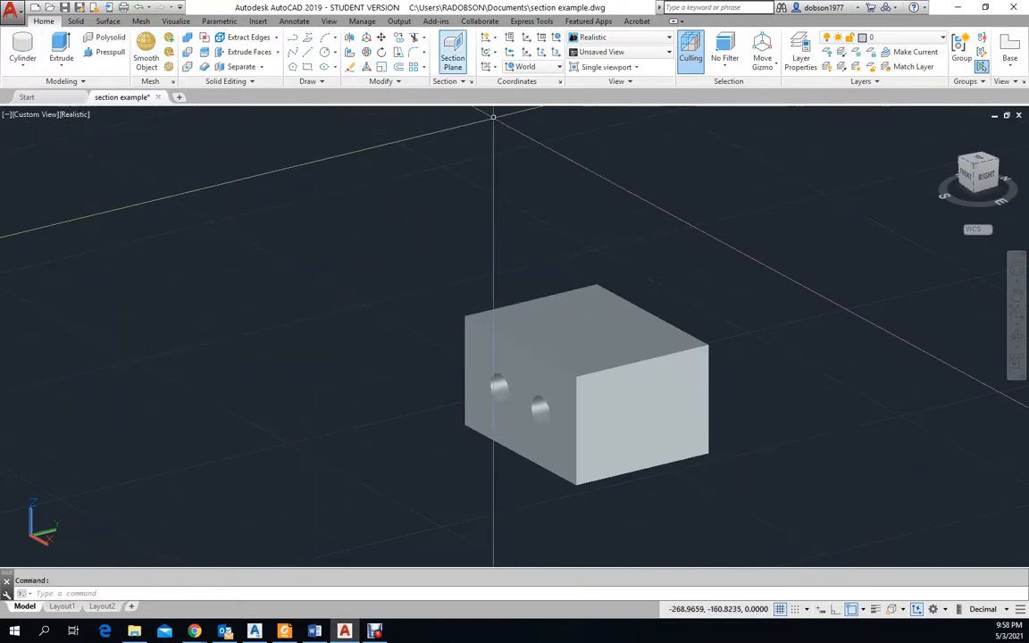
Switch the block to the 2D Wireframe visual style so both through holes show
left_click(454, 52)
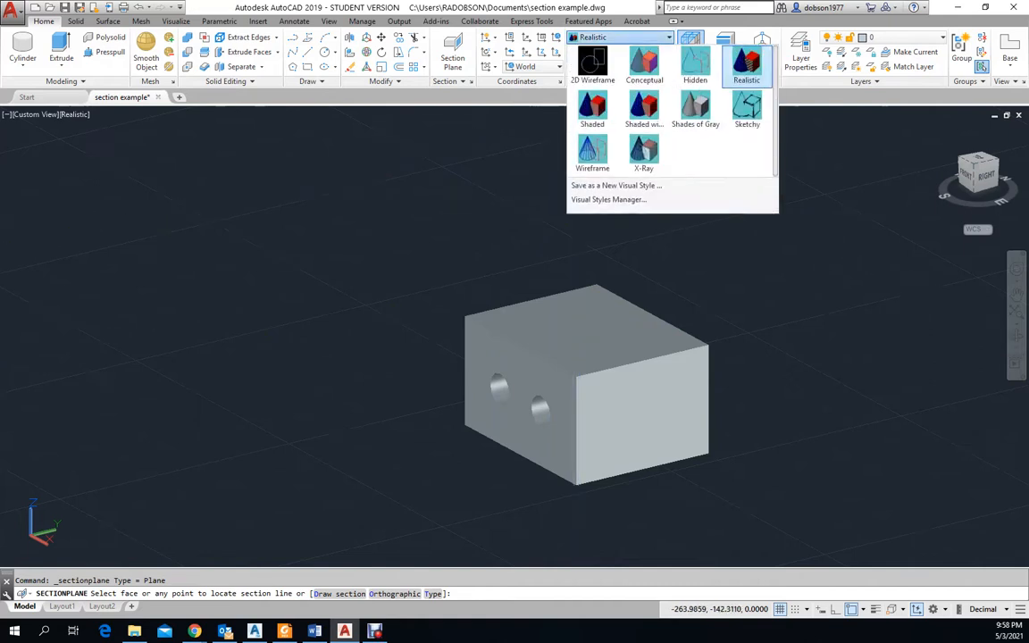
left_click(593, 68)
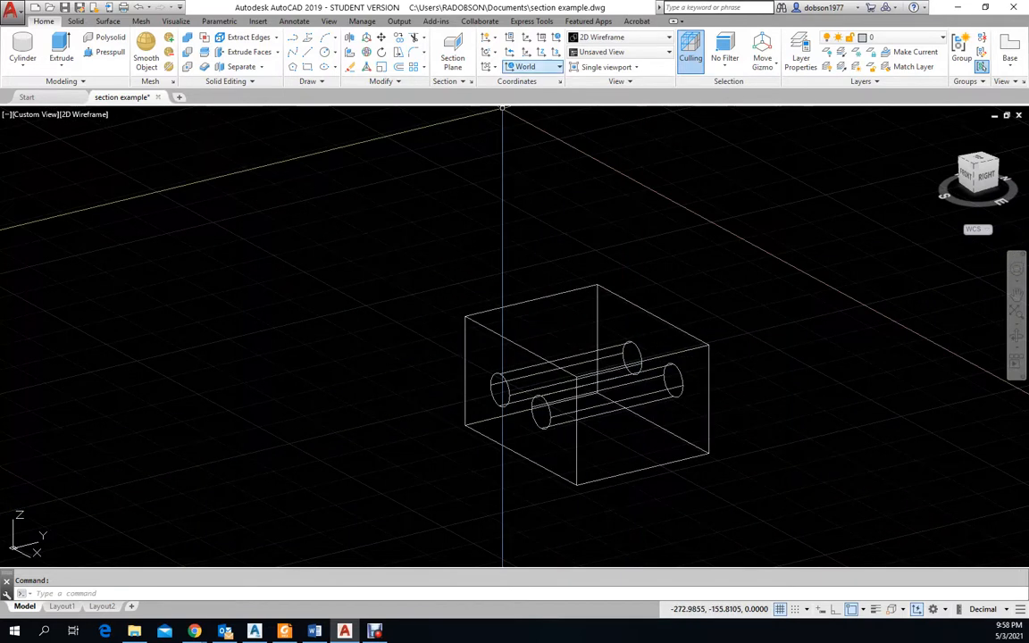
mouse_move(454, 45)
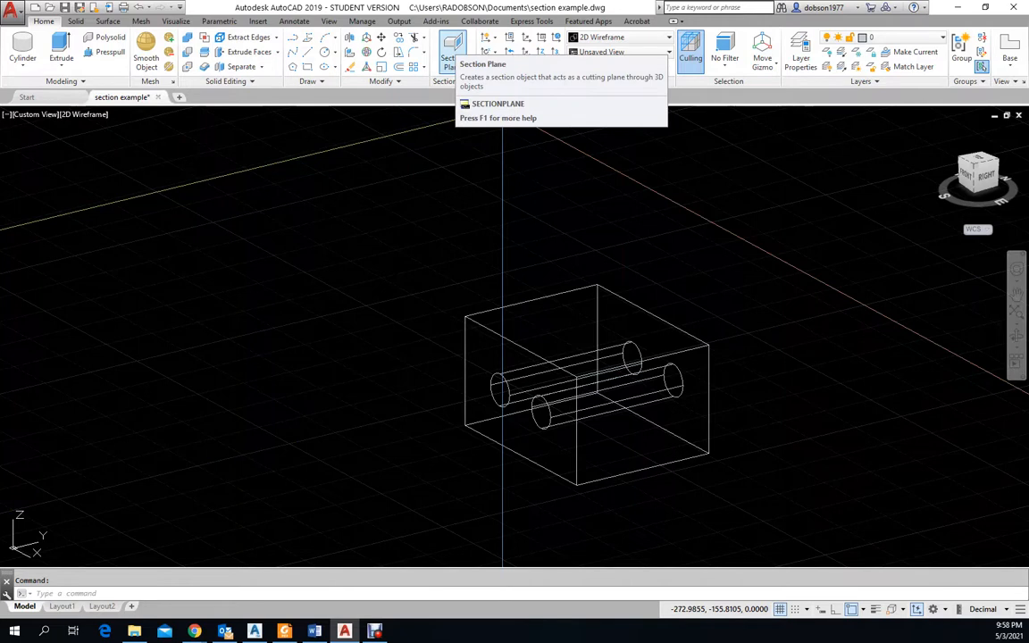
Place a section plane through the hole centres and return to the Realistic style
left_click(454, 45)
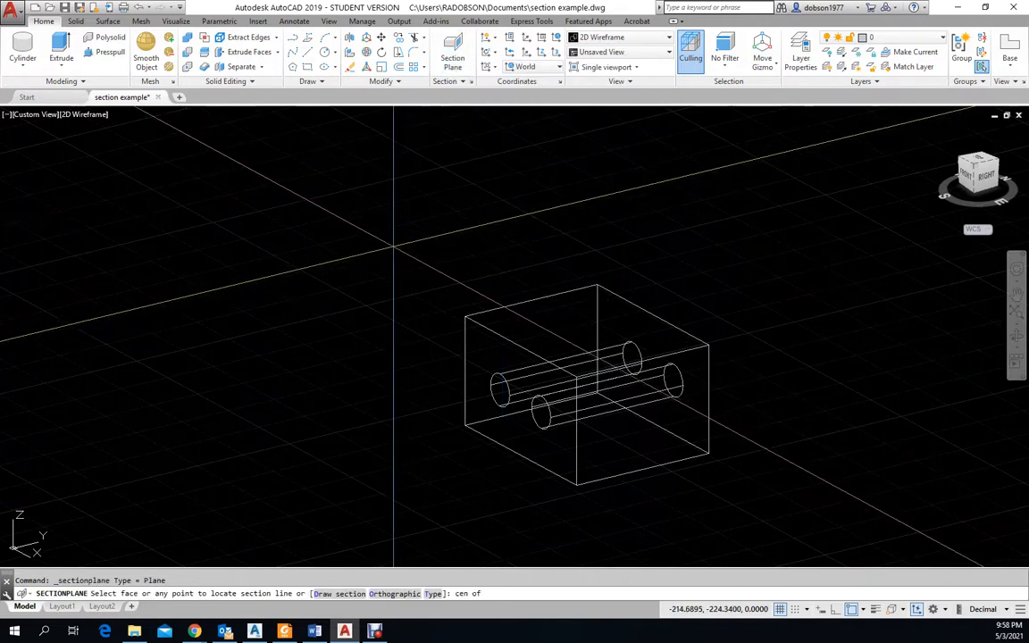
mouse_move(500, 393)
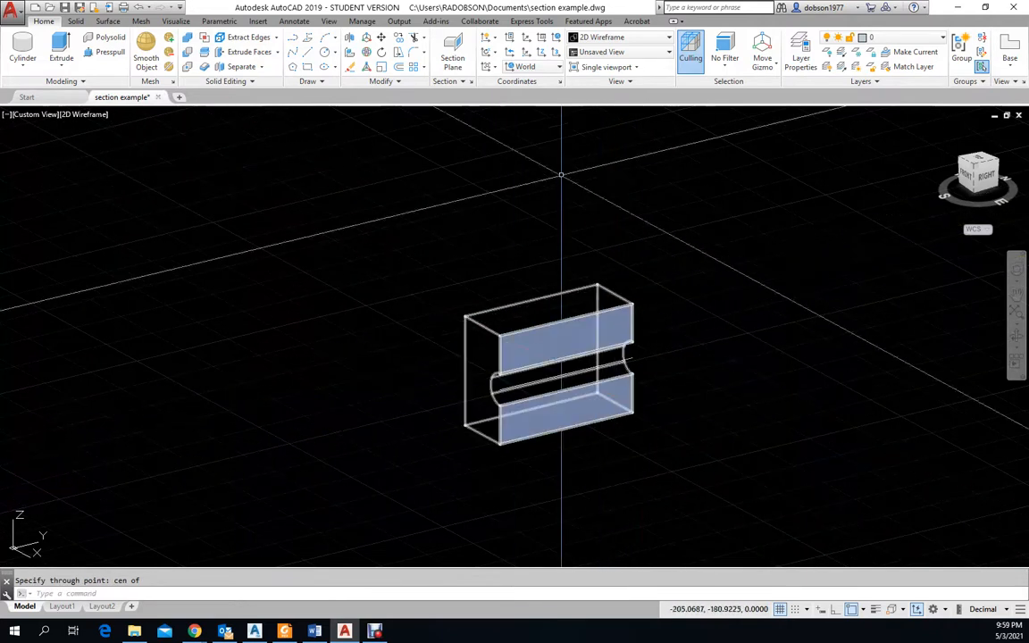
left_click(668, 36)
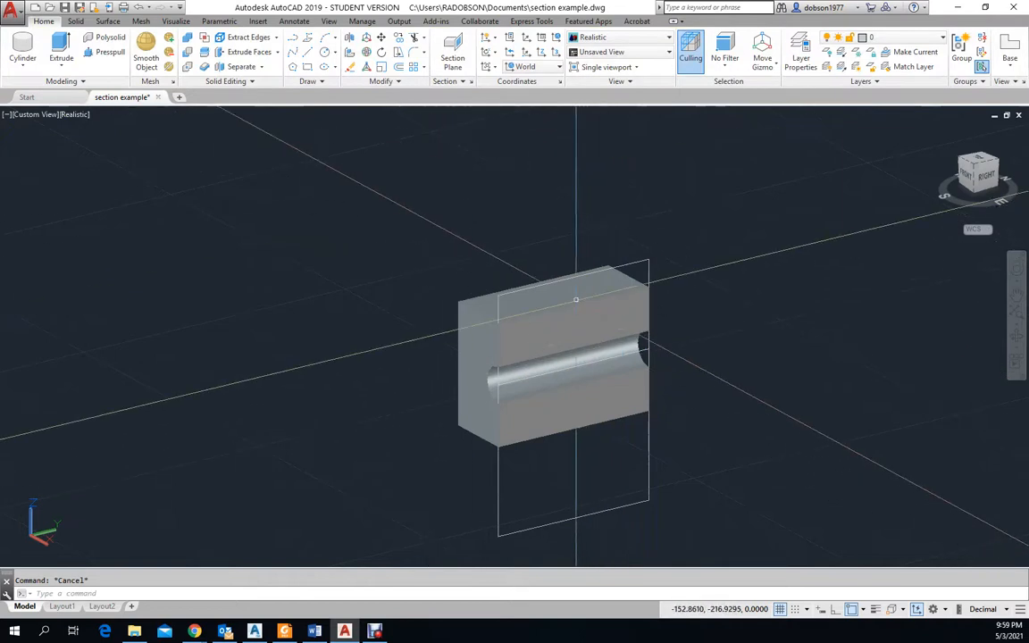
left_click(576, 357)
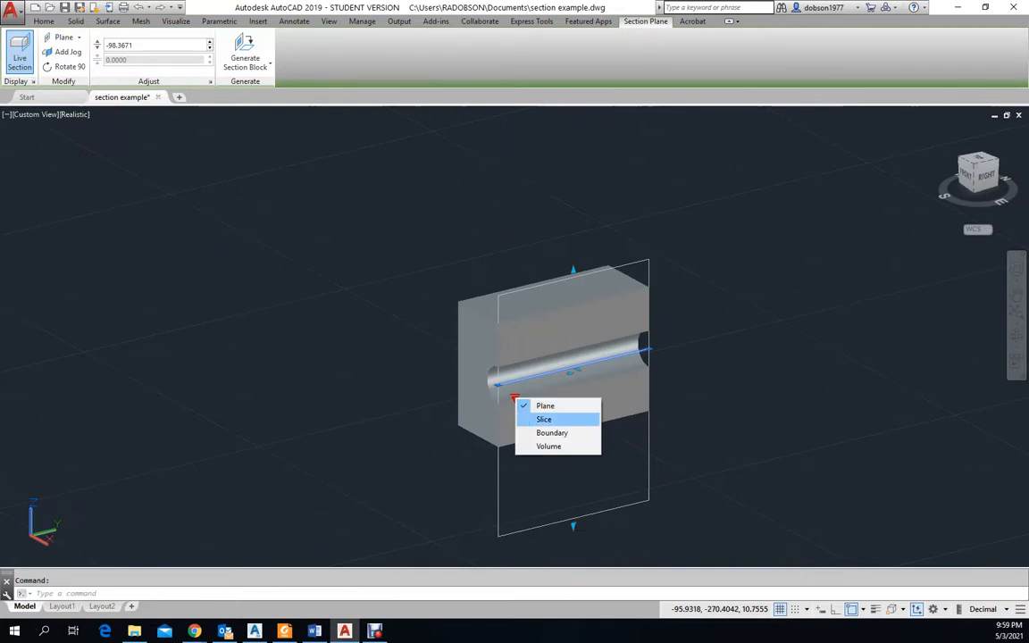
left_click(543, 418)
type("U")
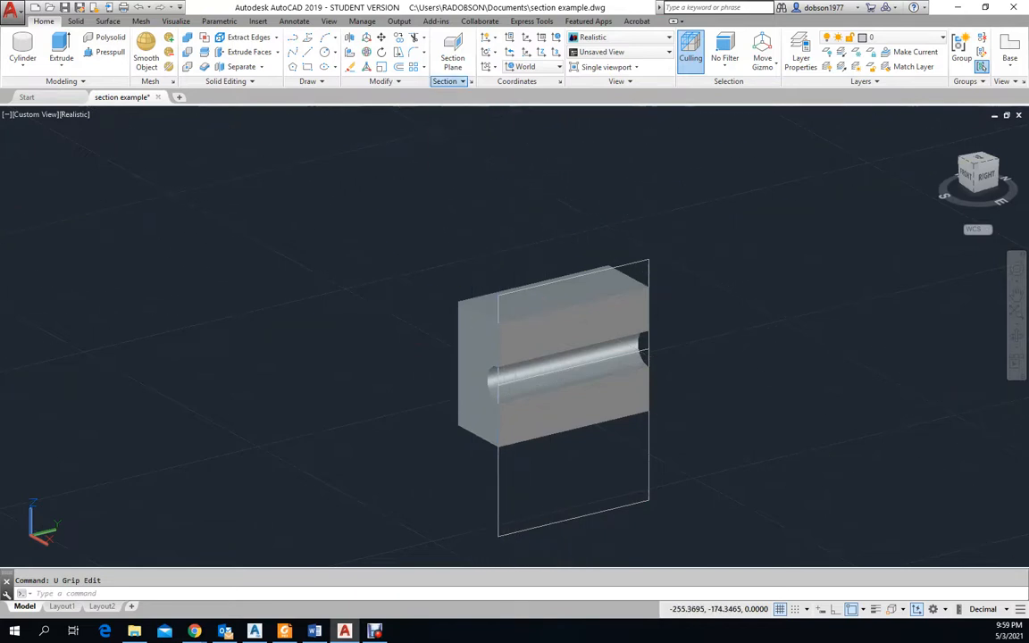
Generate a 3D Section block from the section plane with Create
left_click(447, 82)
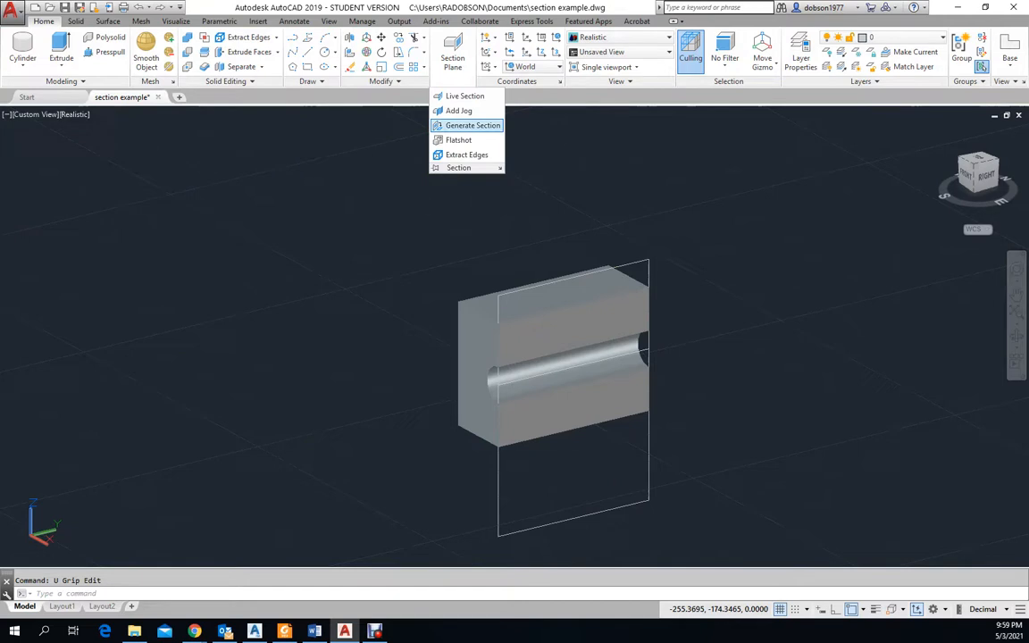
left_click(471, 125)
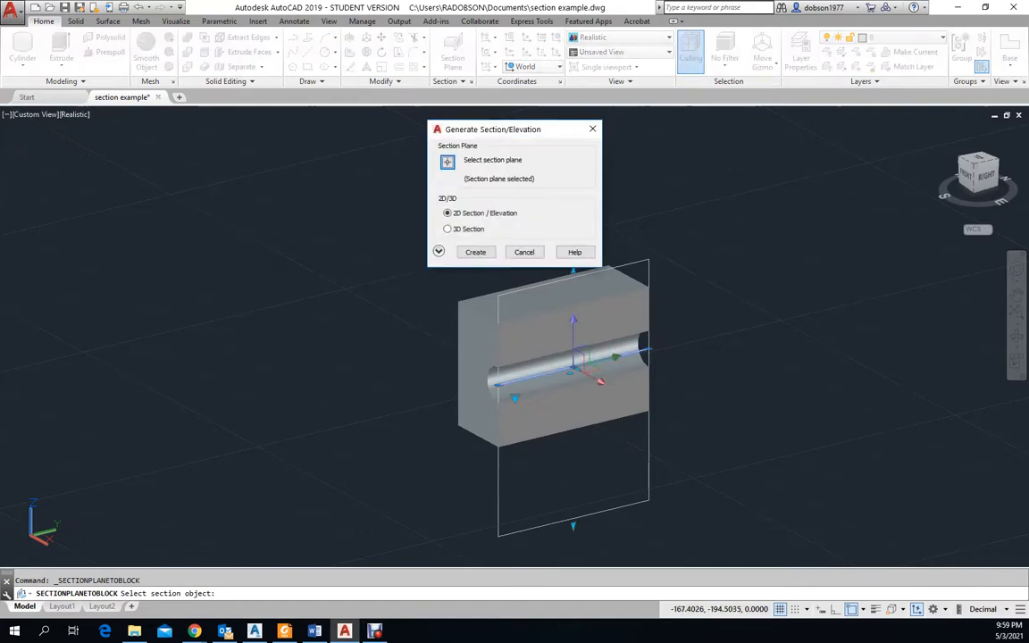
left_click(446, 229)
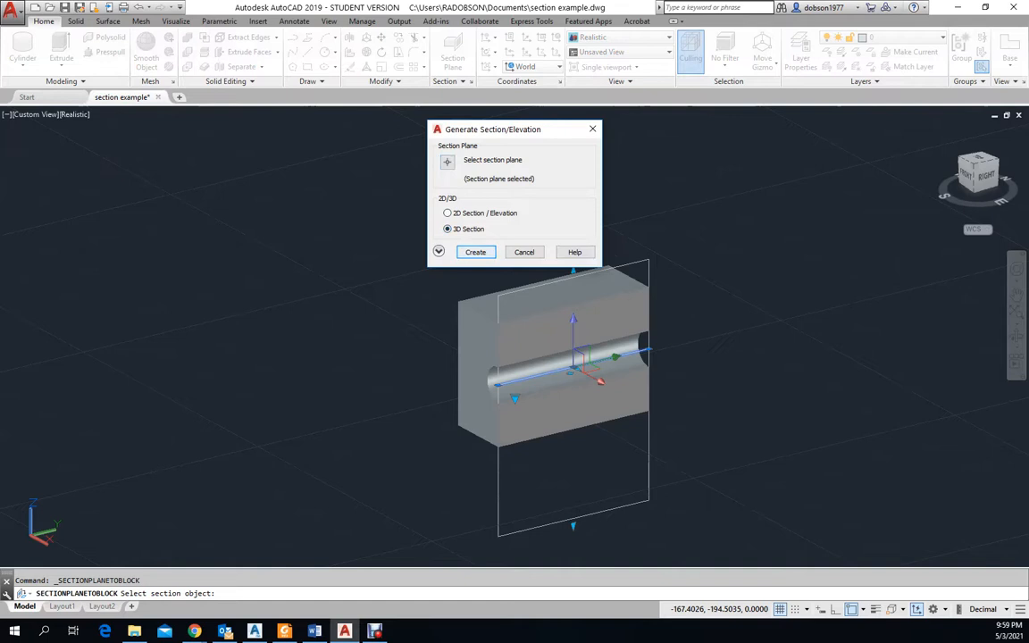
left_click(475, 251)
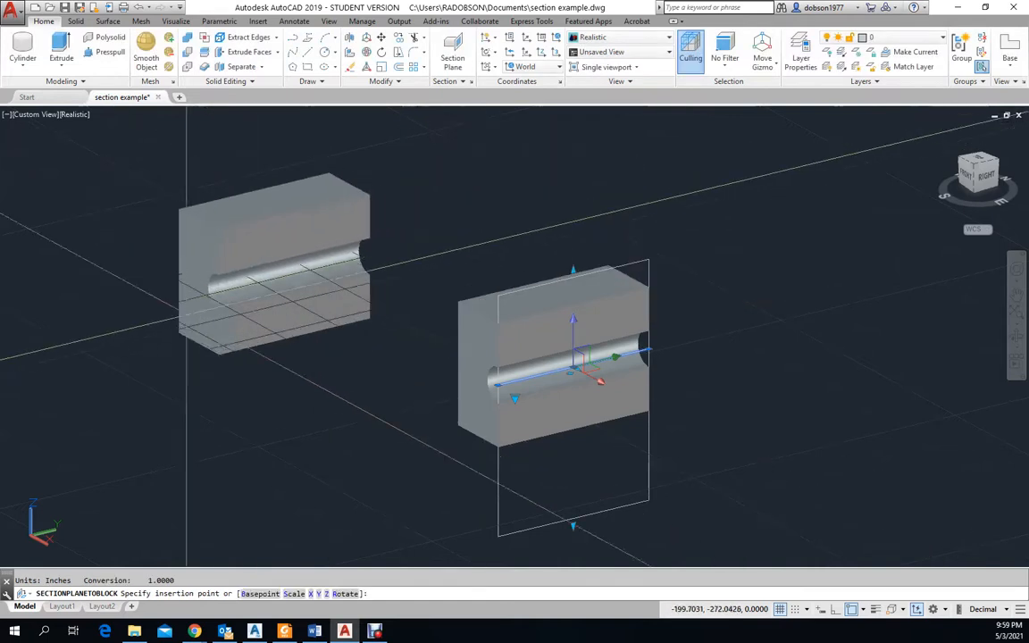
Place the 3D section block left of the original with default rotation and select it
left_click(200, 322)
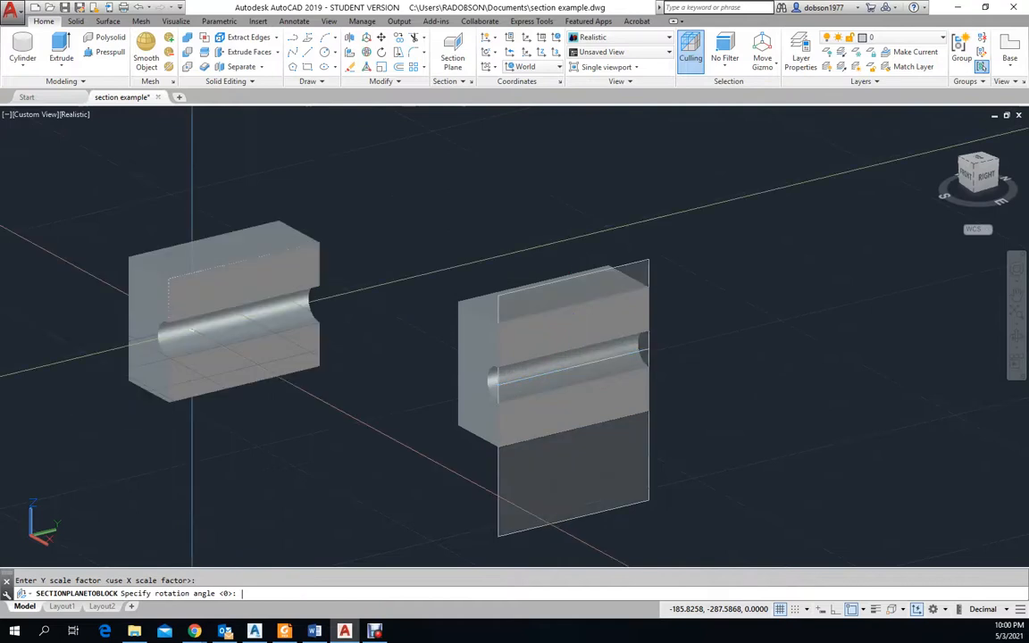
key("Escape")
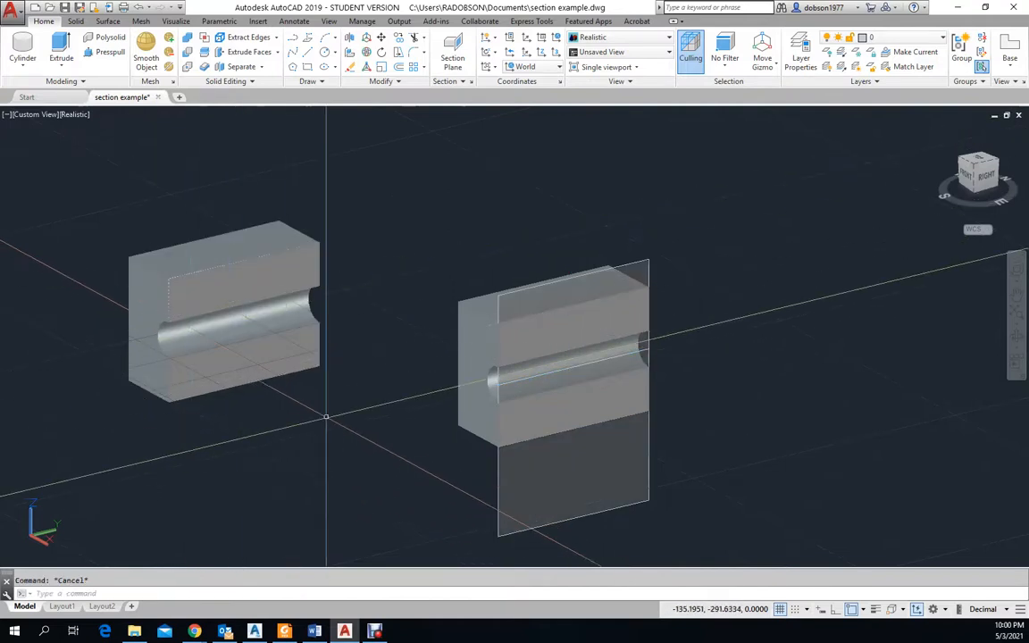
left_click(223, 313)
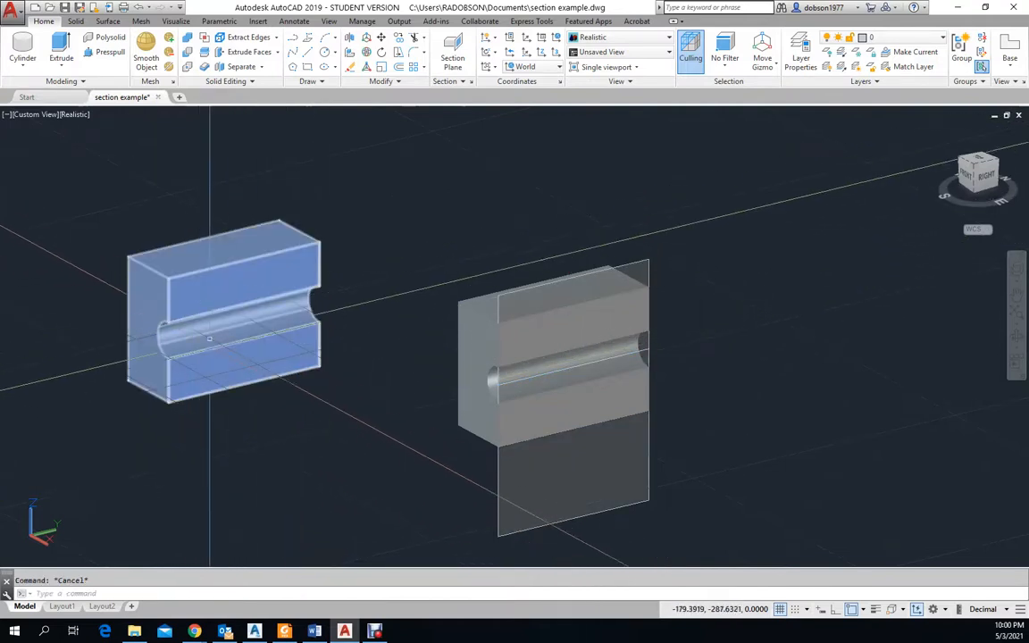
mouse_move(214, 355)
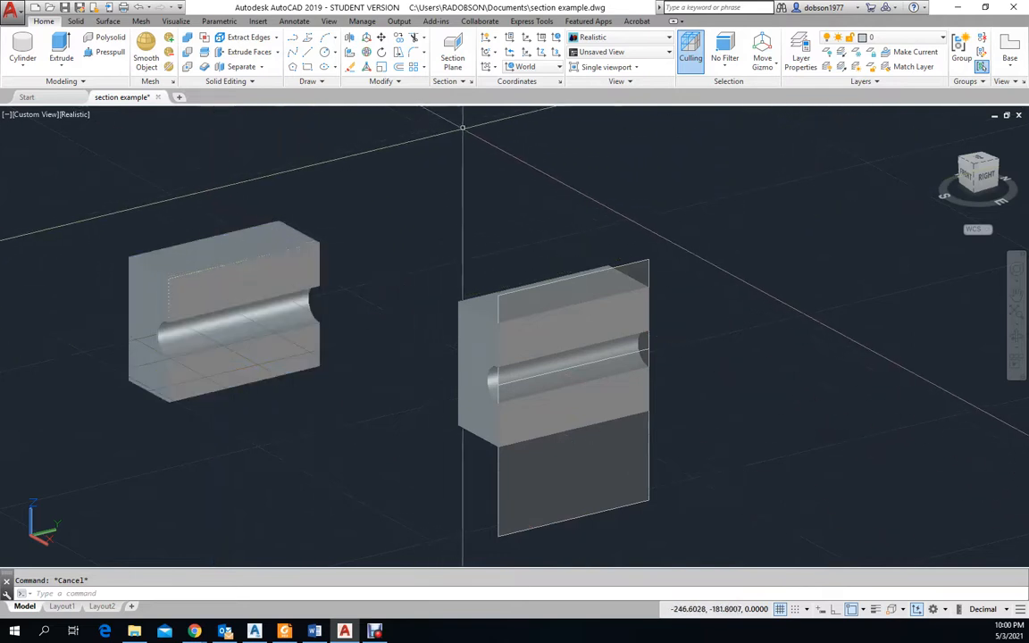
Generate a 2D Section/Elevation from the same section plane with Create
left_click(457, 82)
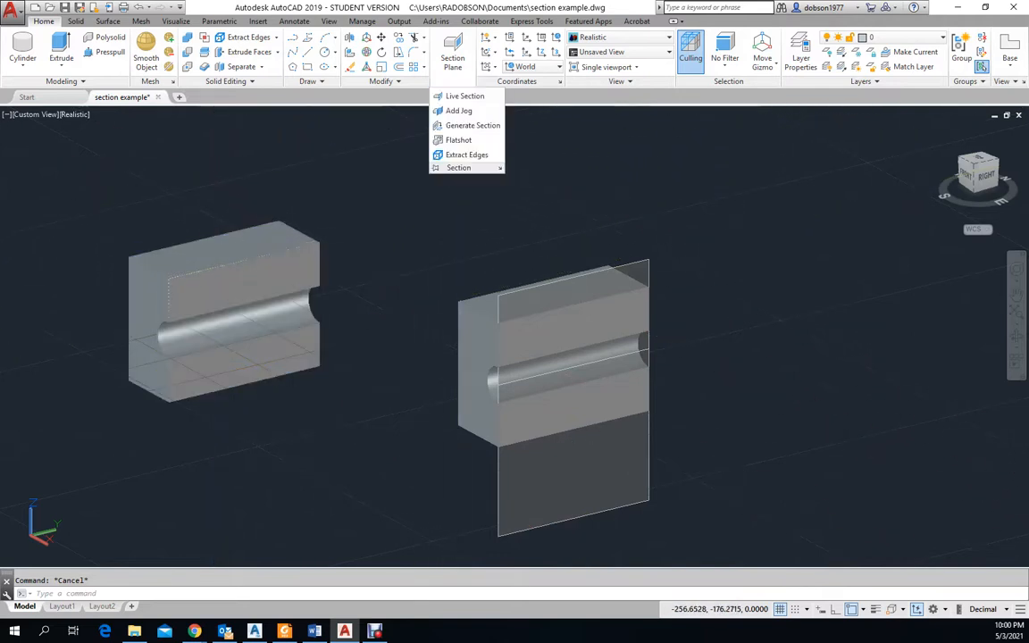
left_click(472, 125)
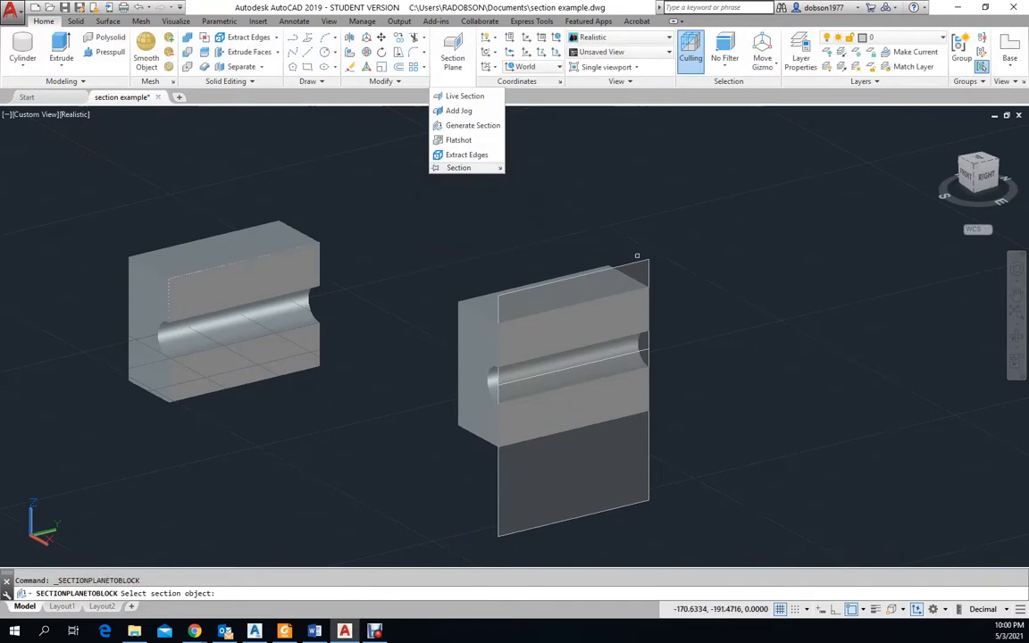
left_click(472, 125)
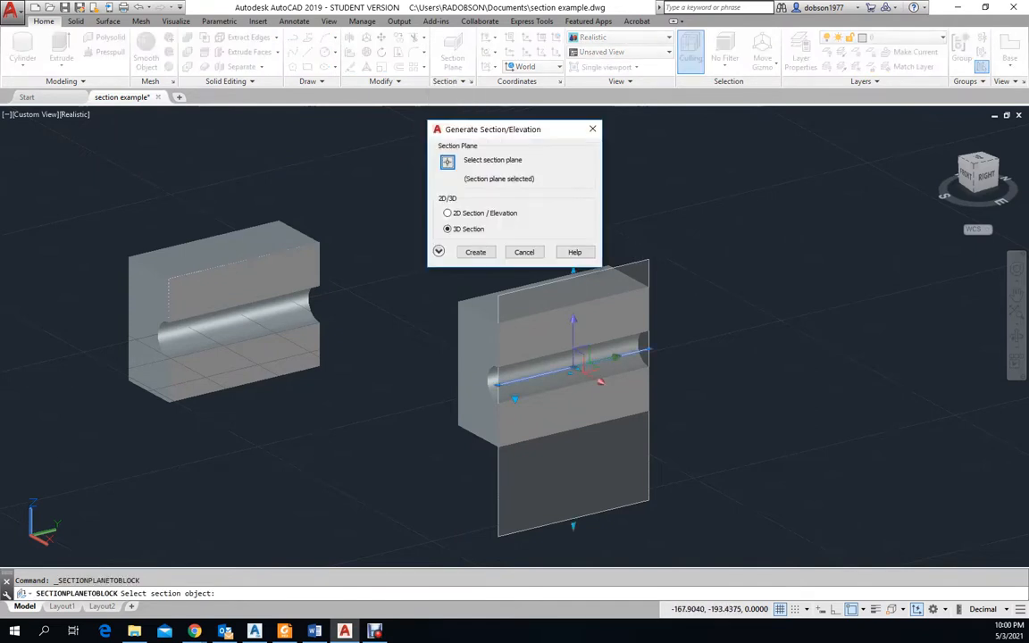
left_click(447, 212)
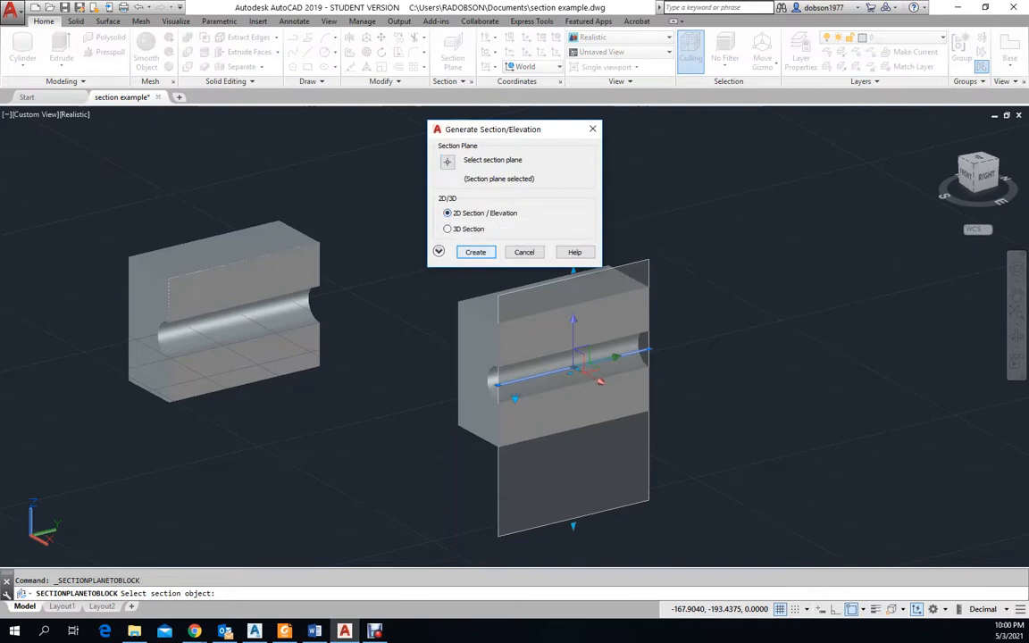
left_click(475, 252)
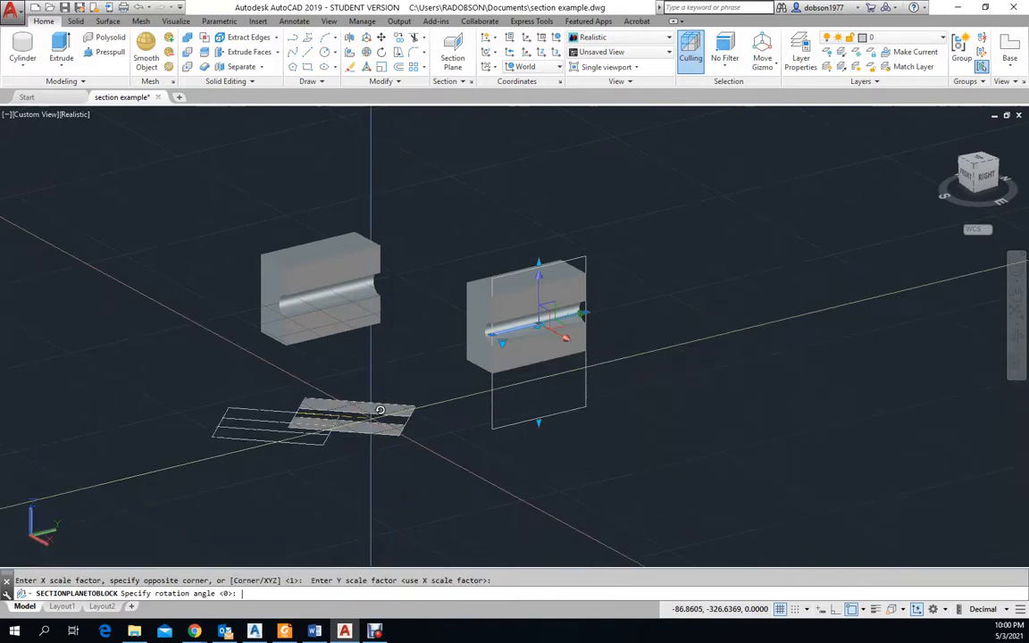
Place the flat 2D section in front of the two solids, accepting the default rotation
key("Escape")
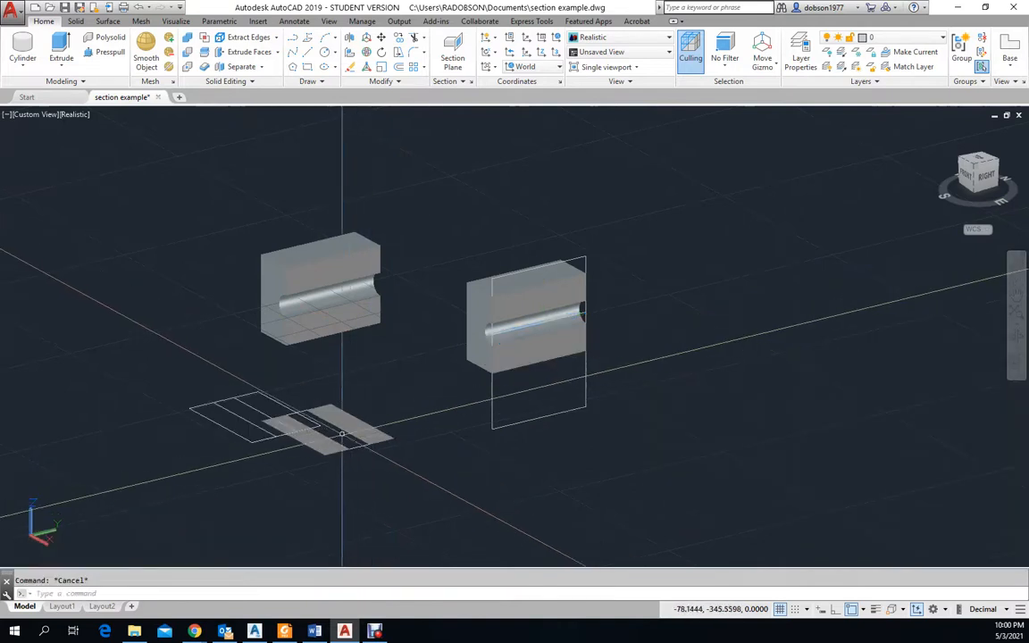
left_click(322, 434)
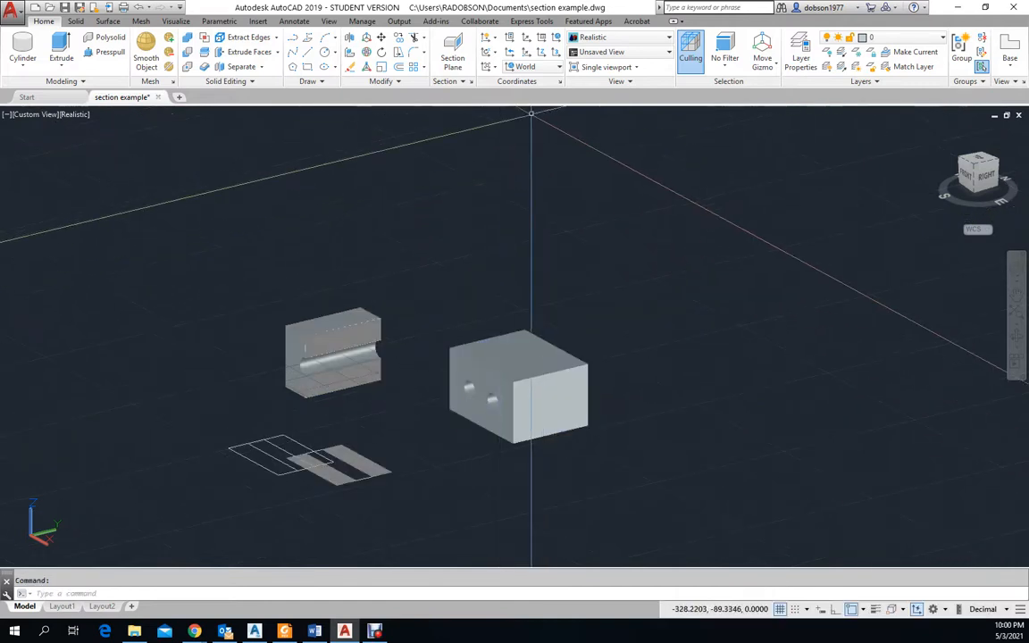
mouse_move(454, 44)
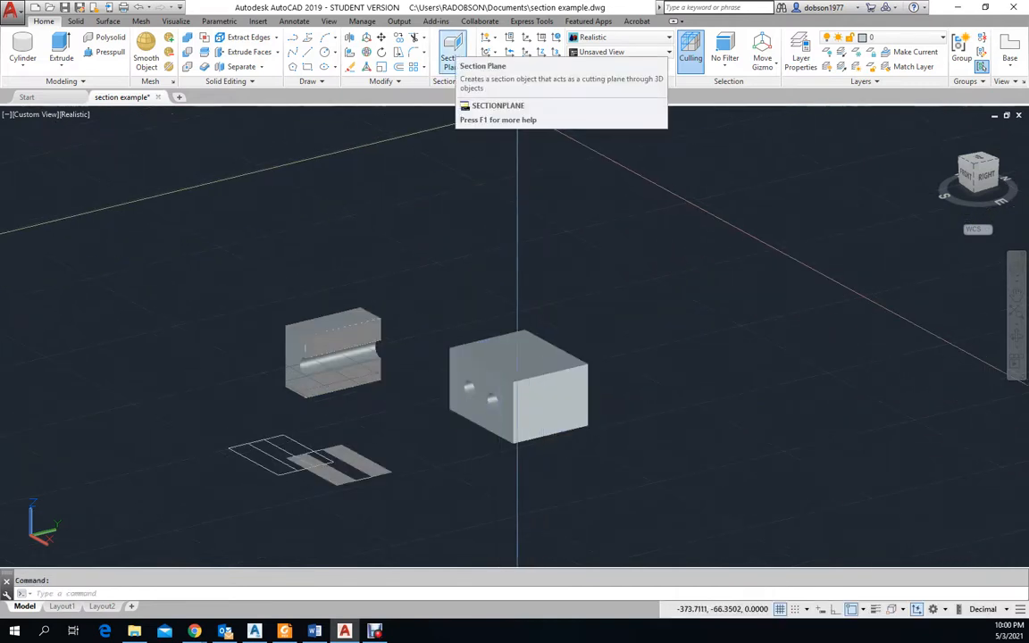
Place a second section plane along the block and then erase it, leaving the block whole
left_click(452, 45)
type("mid")
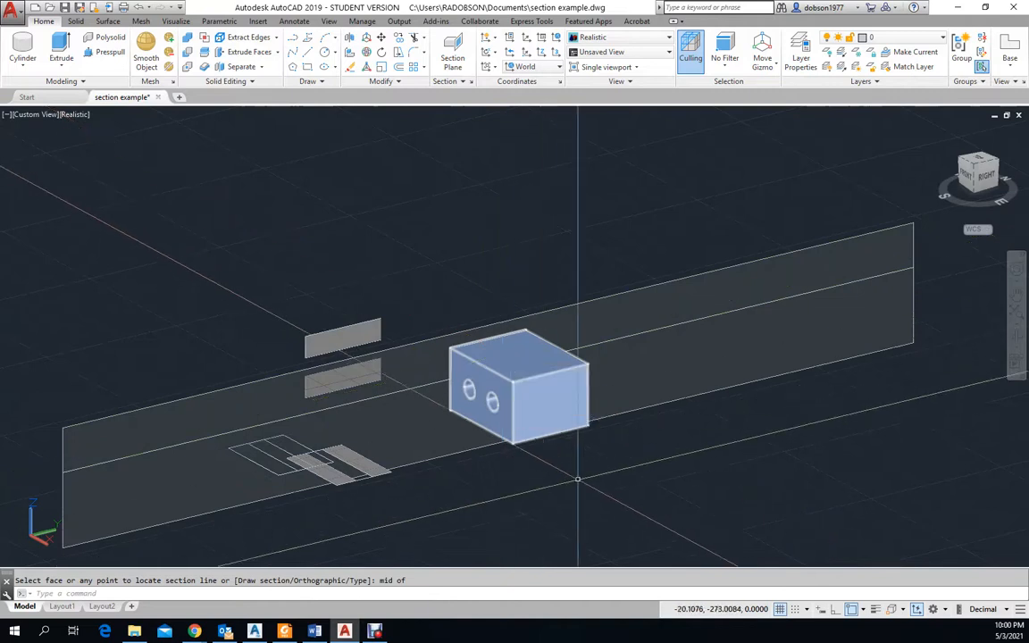
key("Escape")
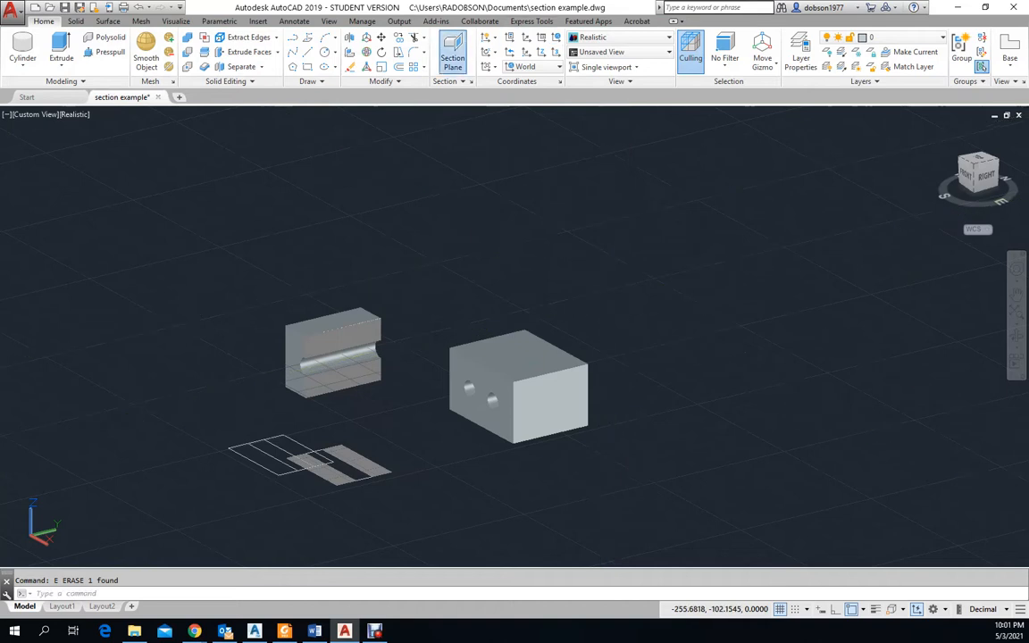
Place a new vertical section plane by two points across the middle of the holed block
left_click(454, 50)
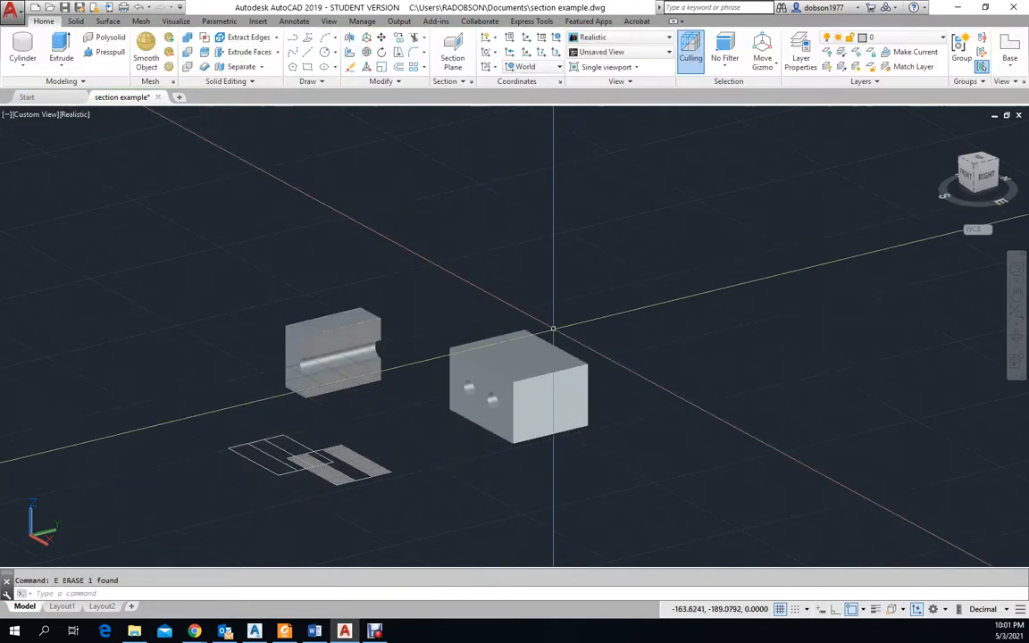
left_click(454, 57)
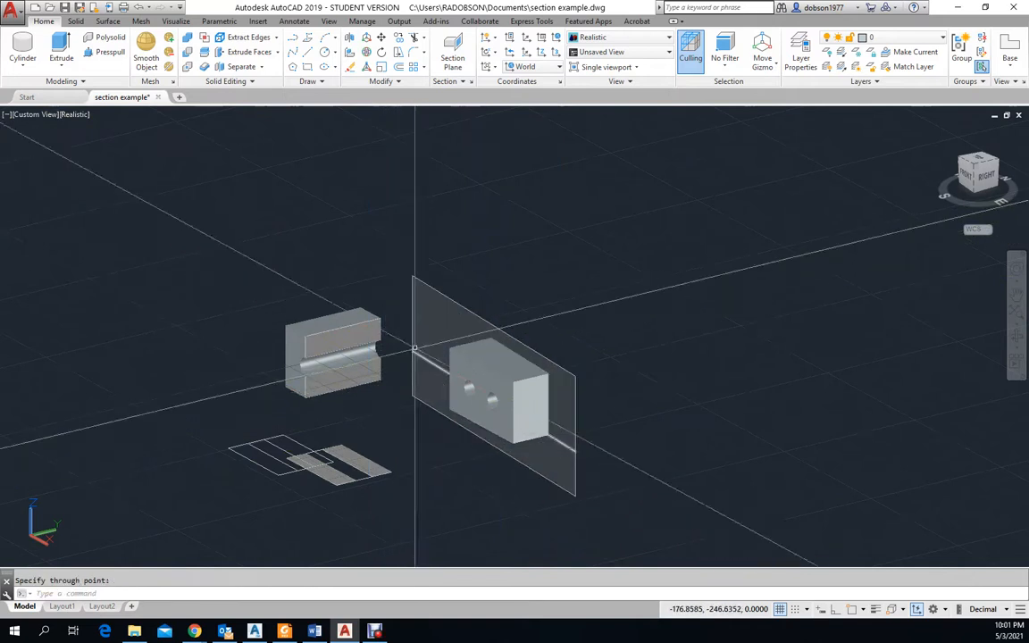
left_click(499, 393)
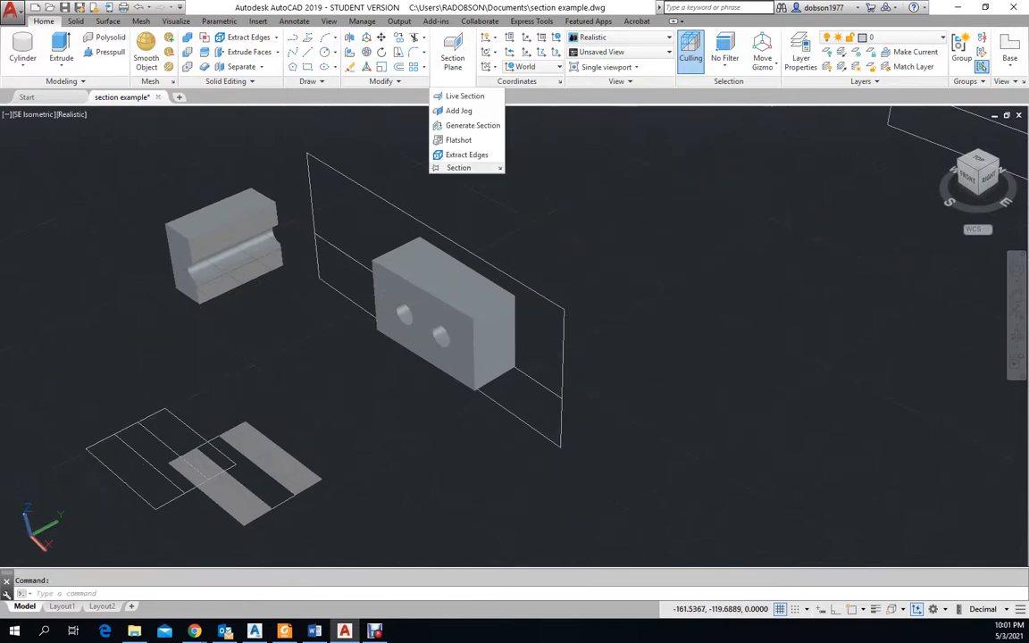
Generate a 2D section from the new plane and place it, accepting the default scale
left_click(472, 125)
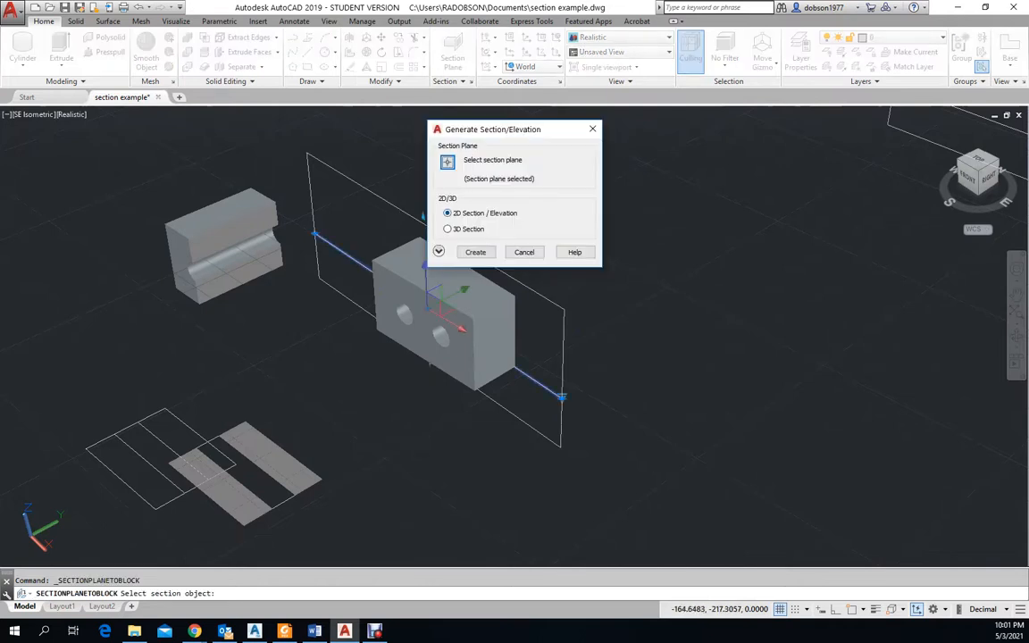
left_click(476, 251)
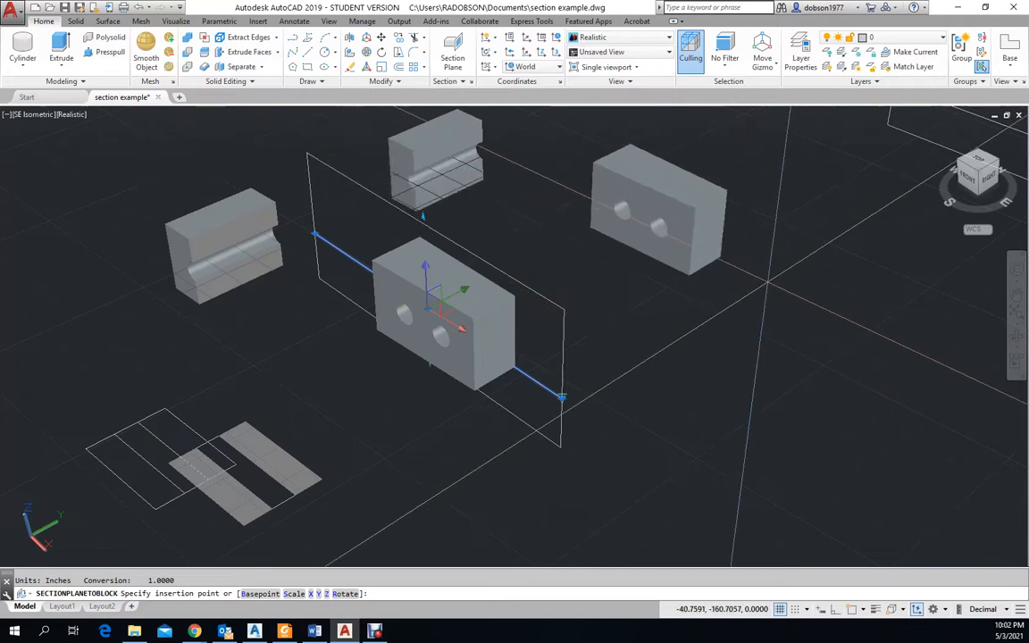
left_click(772, 268)
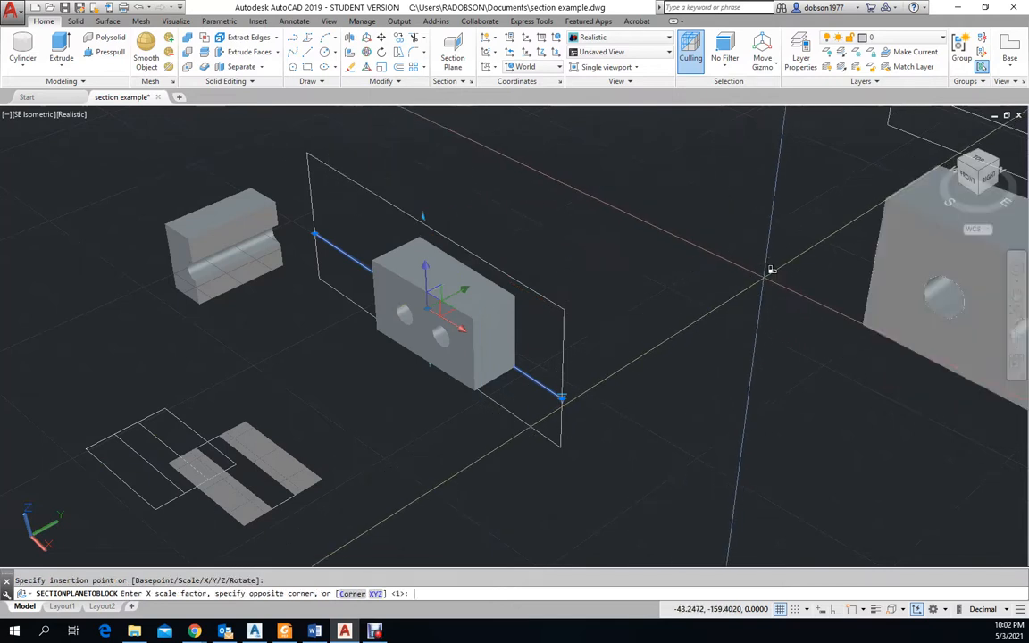
key("Escape")
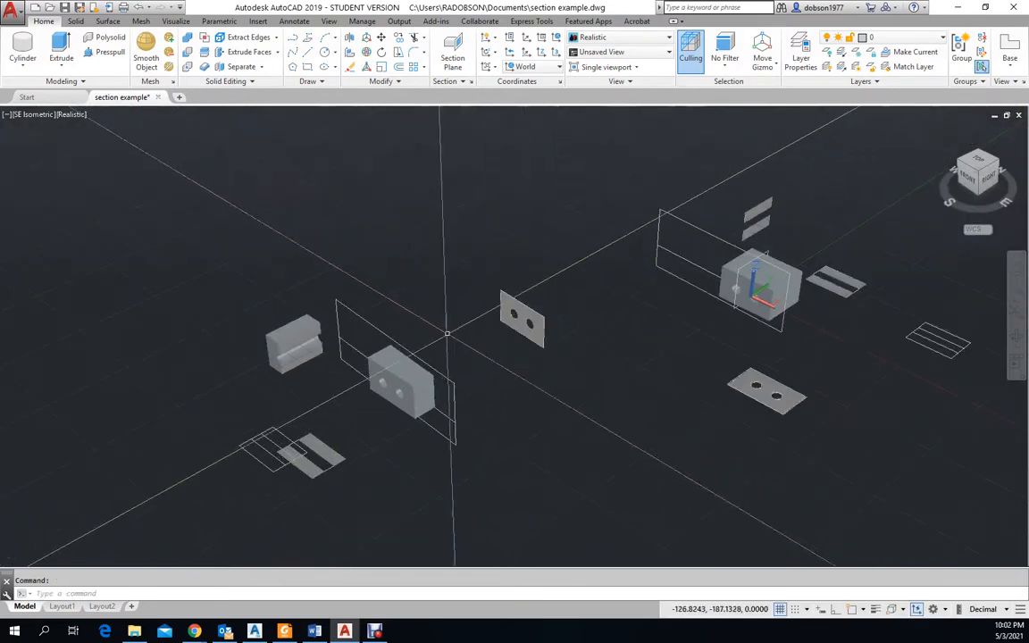
Insert another section block from the new plane among the earlier results with default rotation
key("Escape")
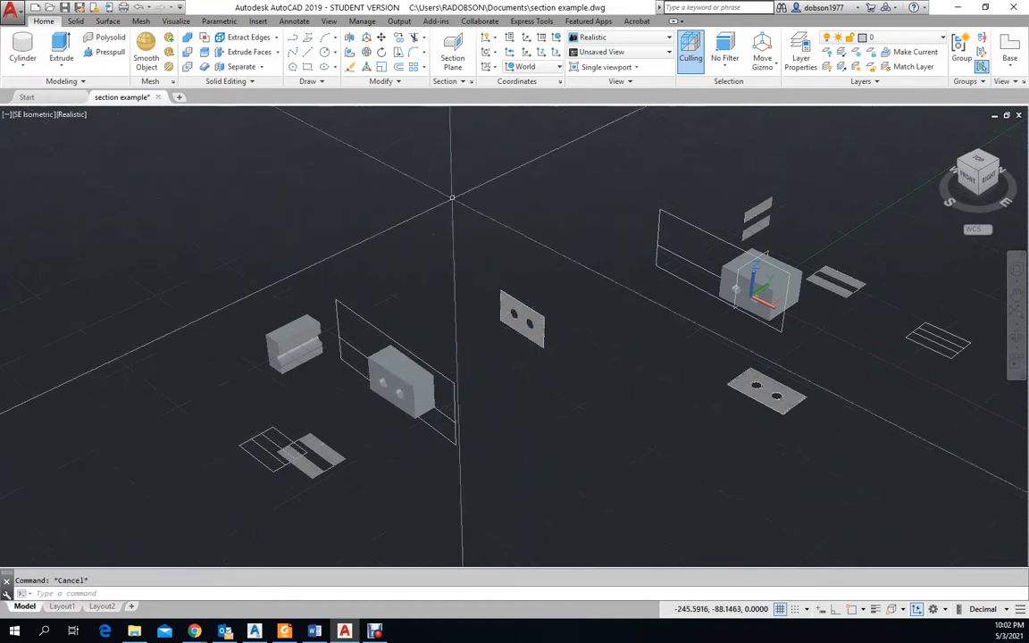
left_click(464, 82)
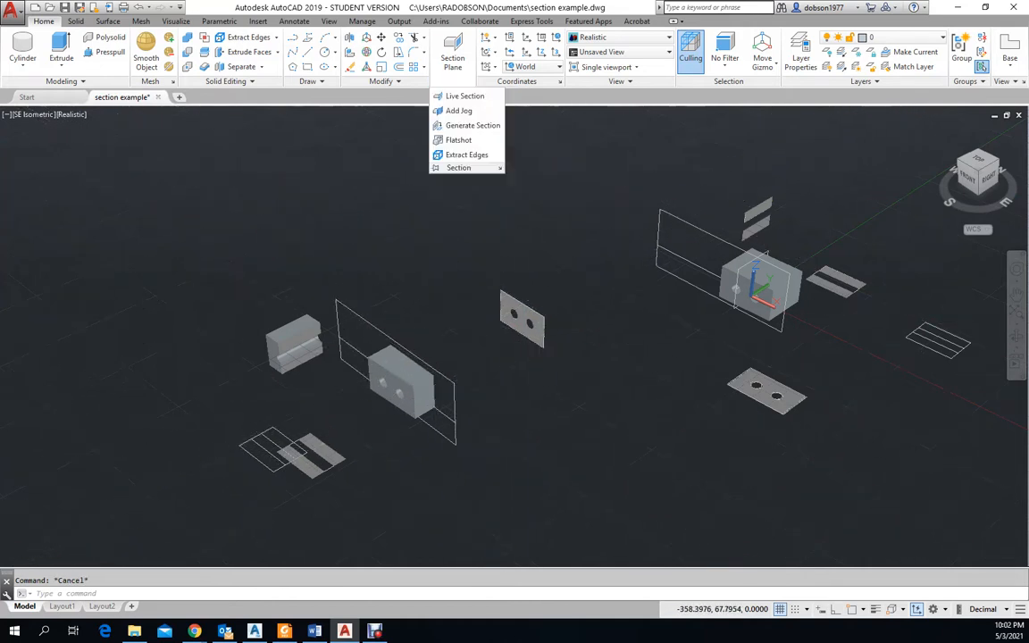
left_click(464, 96)
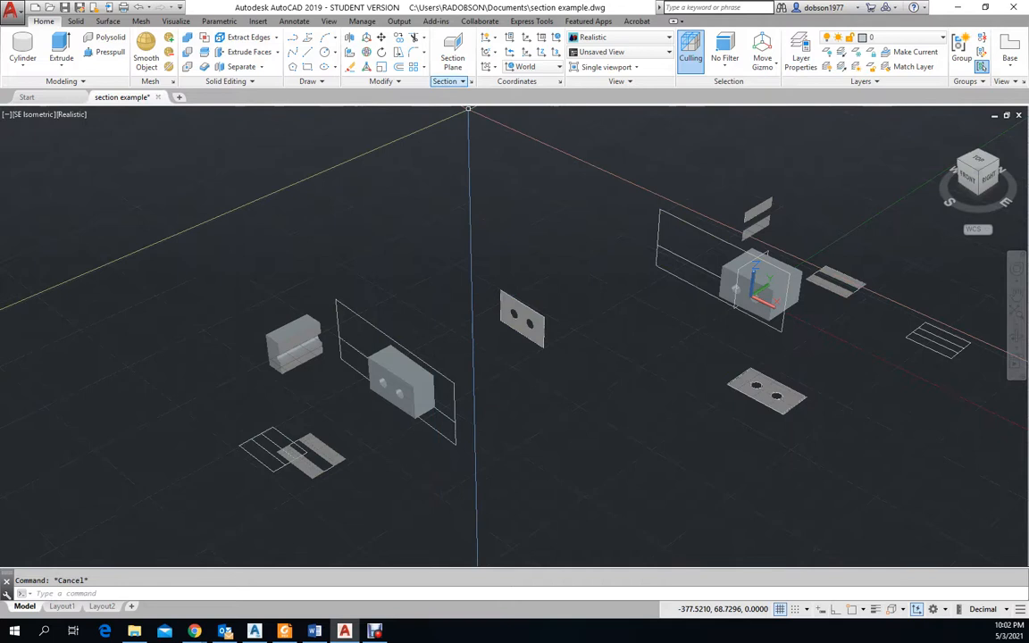
left_click(464, 96)
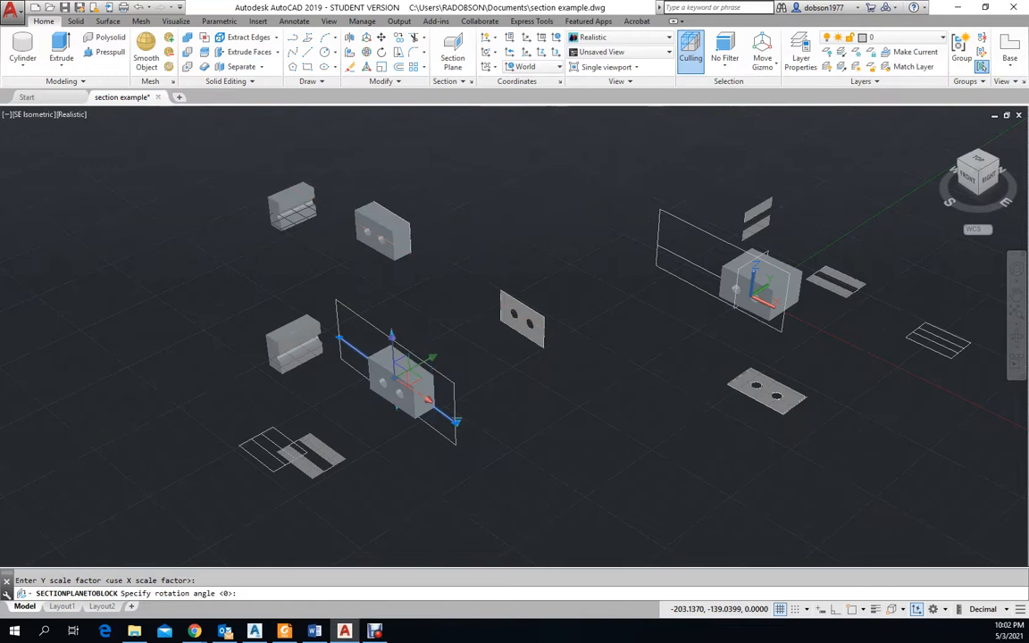
key("Escape")
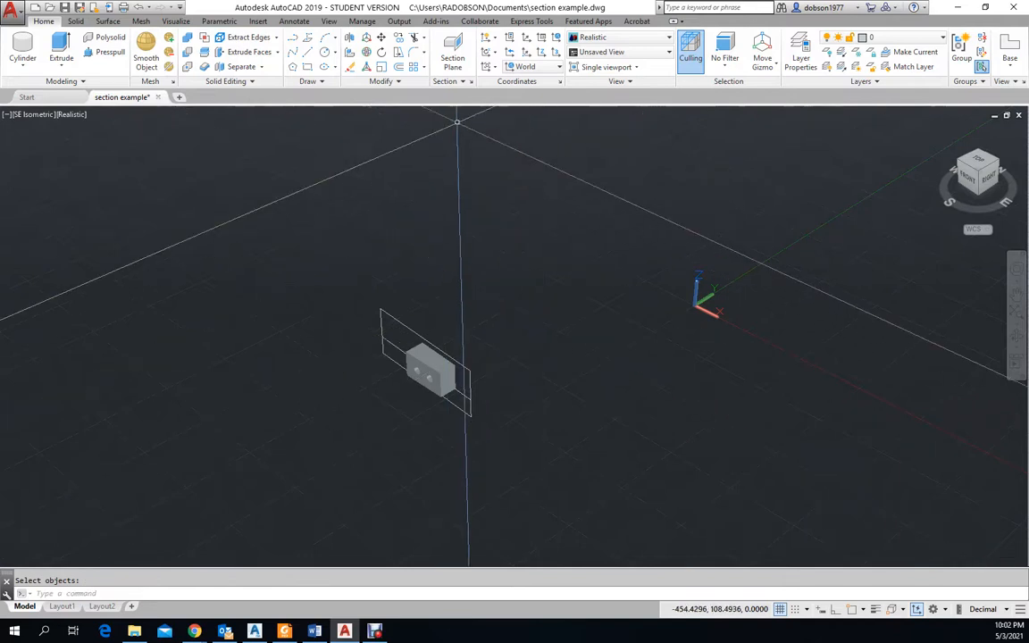
Generate a 3D Section from the plane and place it above the holed block
left_click(457, 82)
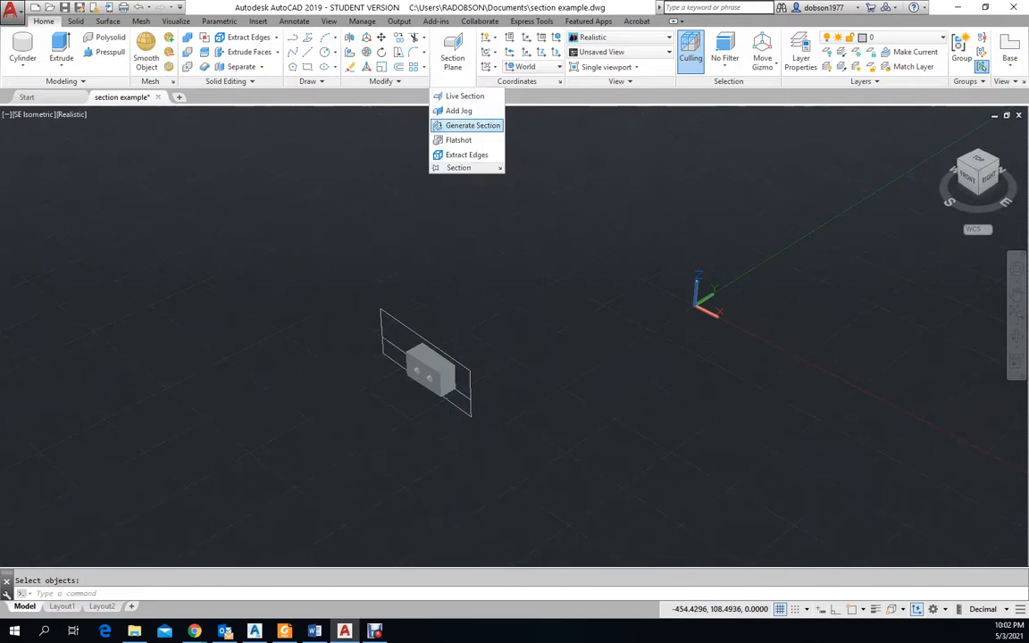
left_click(471, 125)
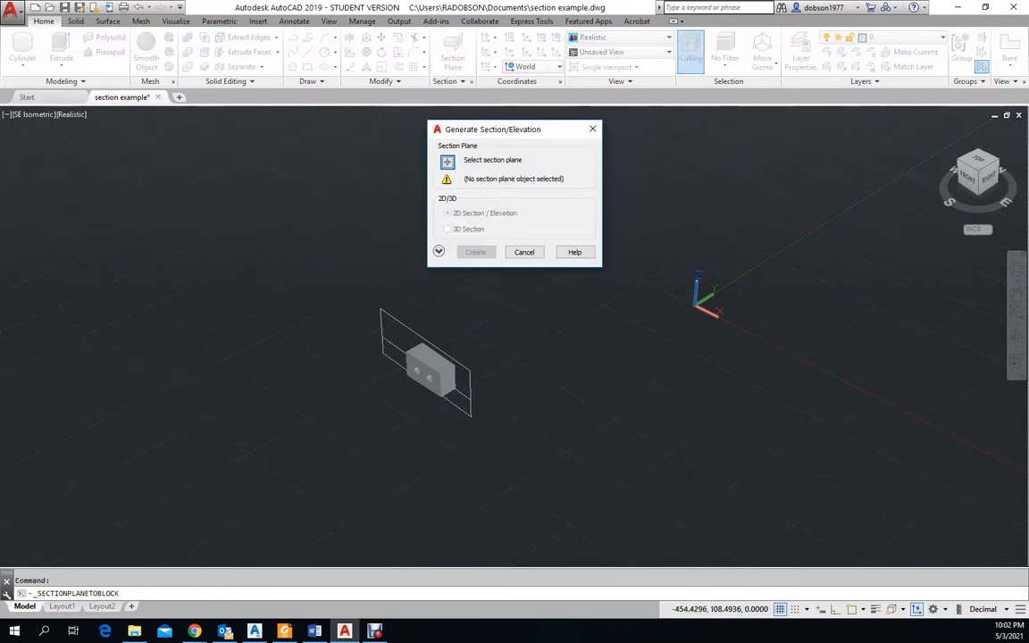
left_click(447, 161)
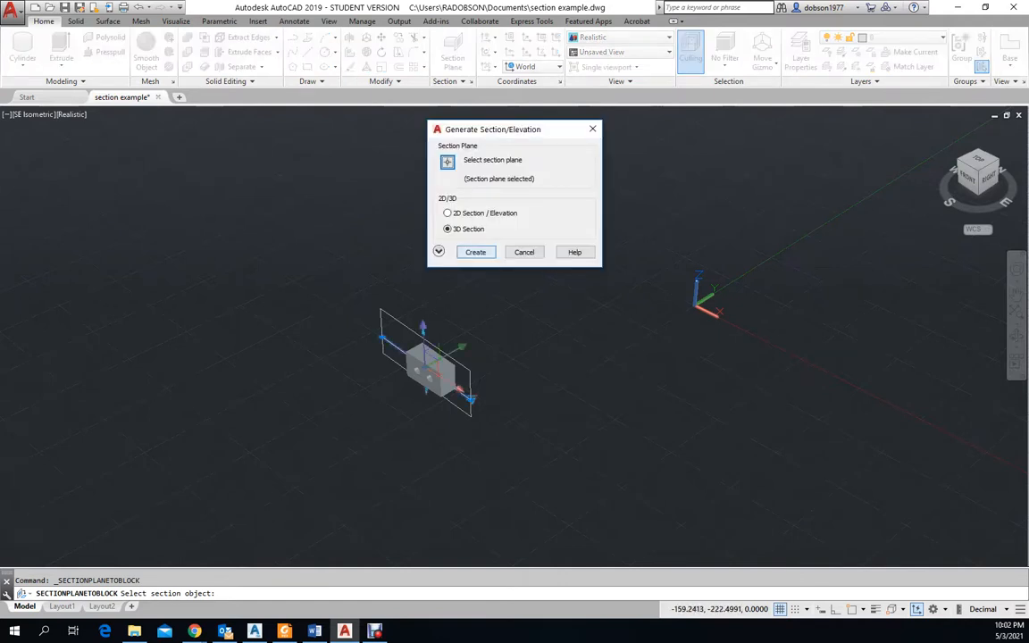
left_click(476, 252)
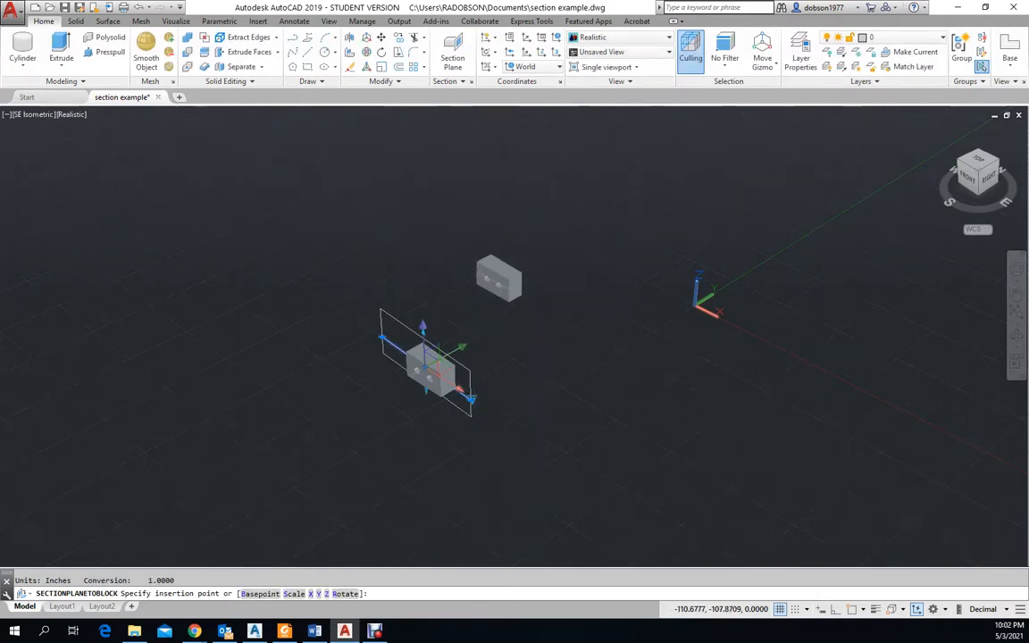
left_click(532, 304)
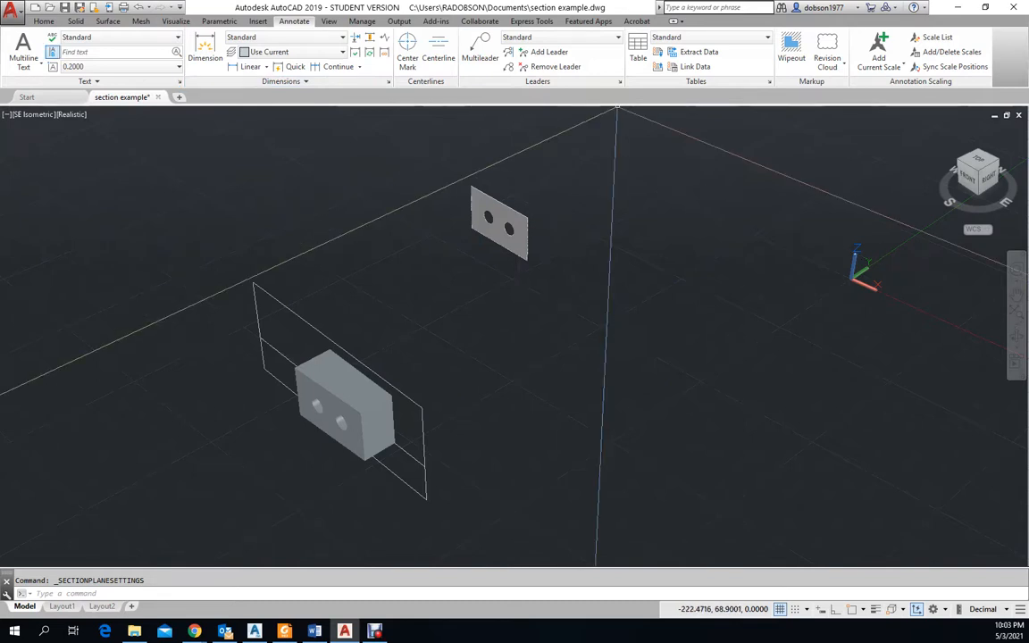
Return to the Home ribbon tab with the main modelling tools
left_click(43, 22)
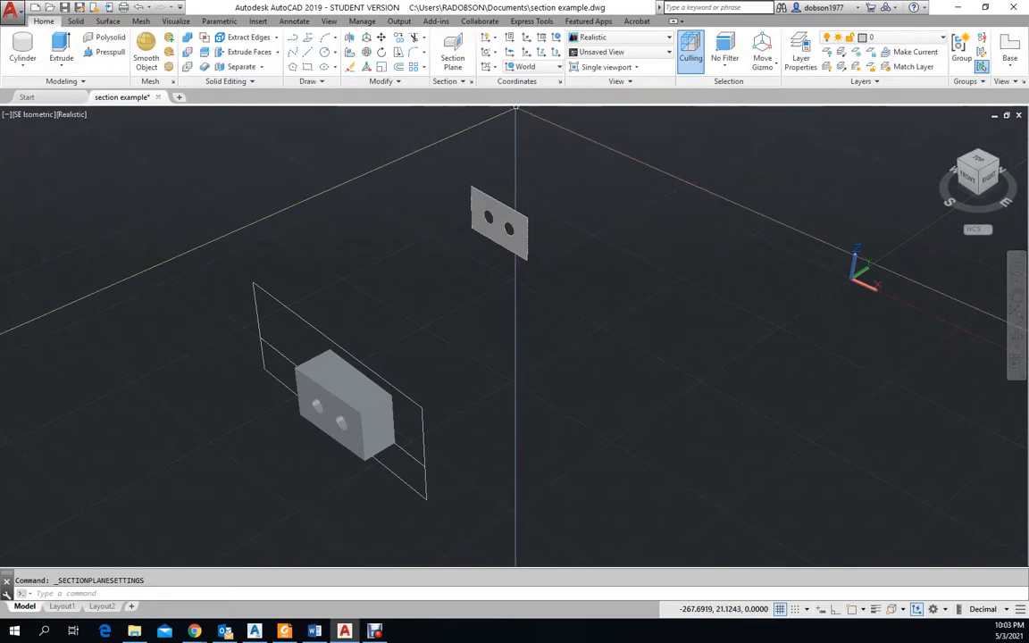
mouse_move(471, 82)
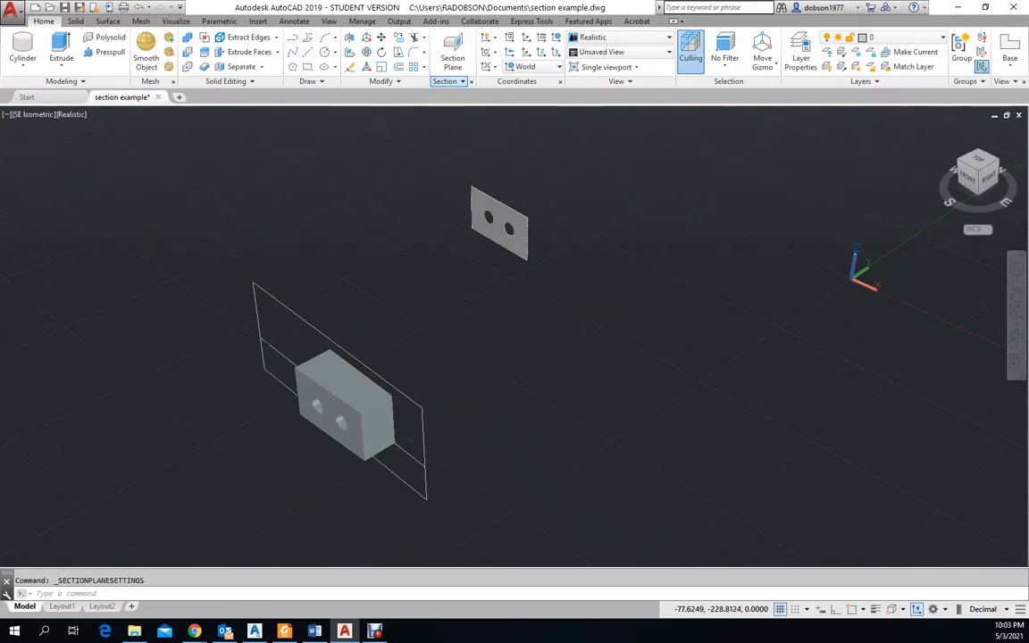
Expand the Section panel's extra tools to look at the Add Jog option
left_click(448, 82)
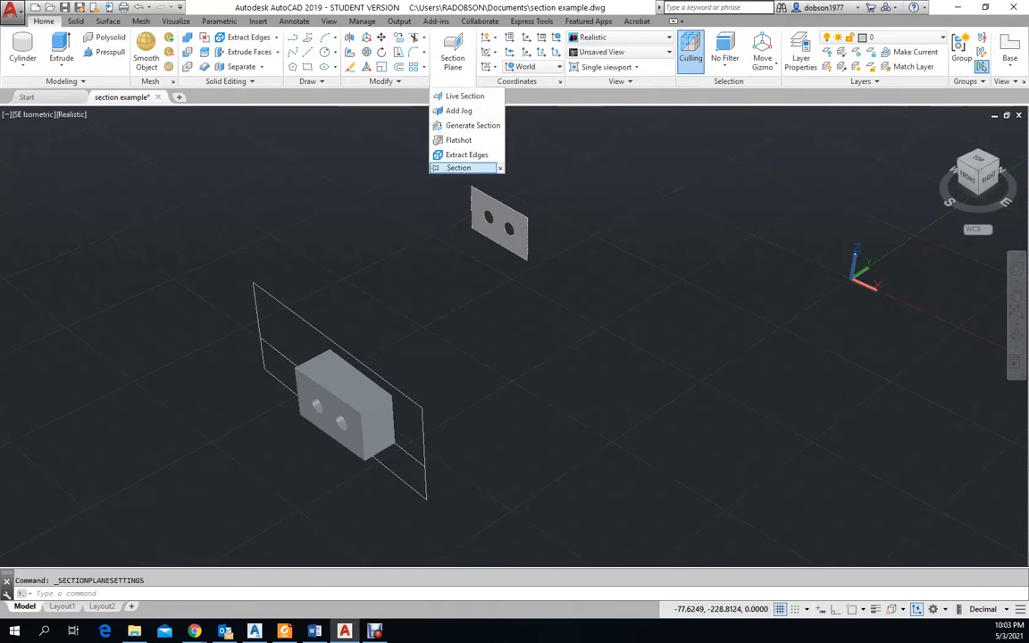
mouse_move(458, 139)
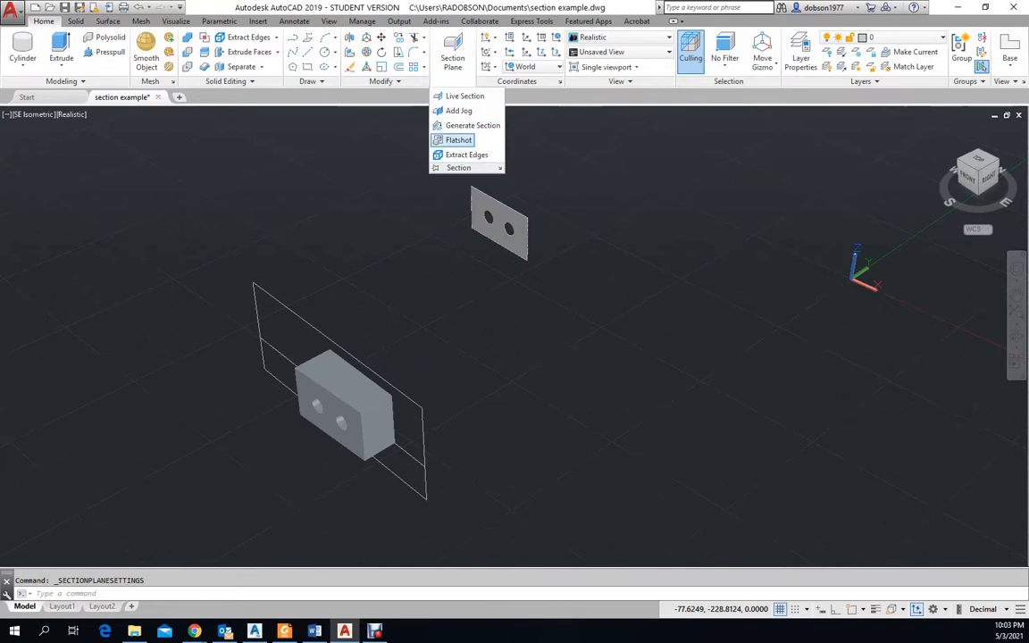
mouse_move(447, 189)
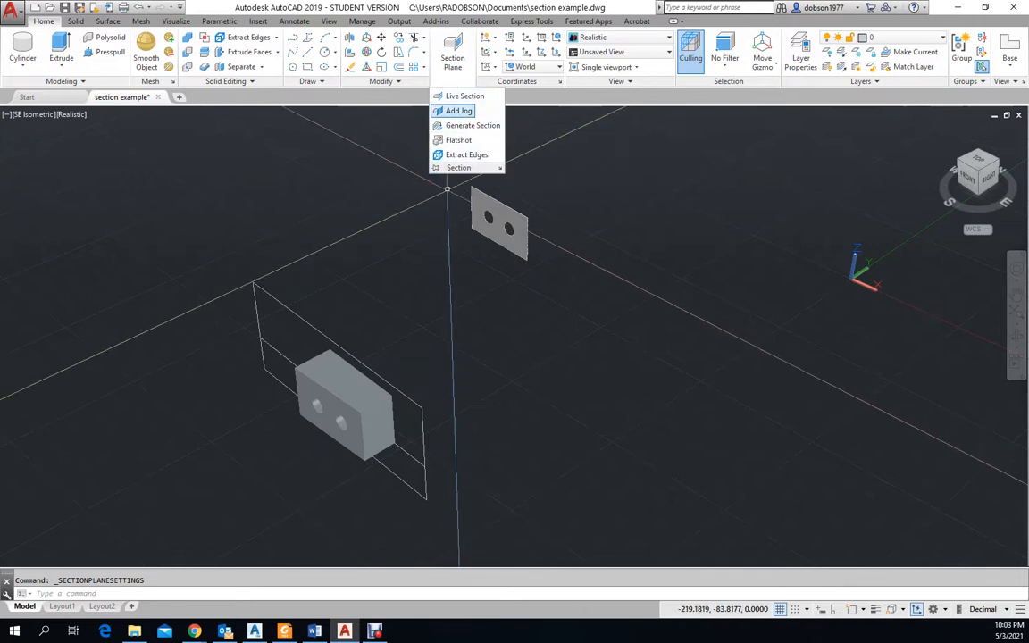
mouse_move(457, 111)
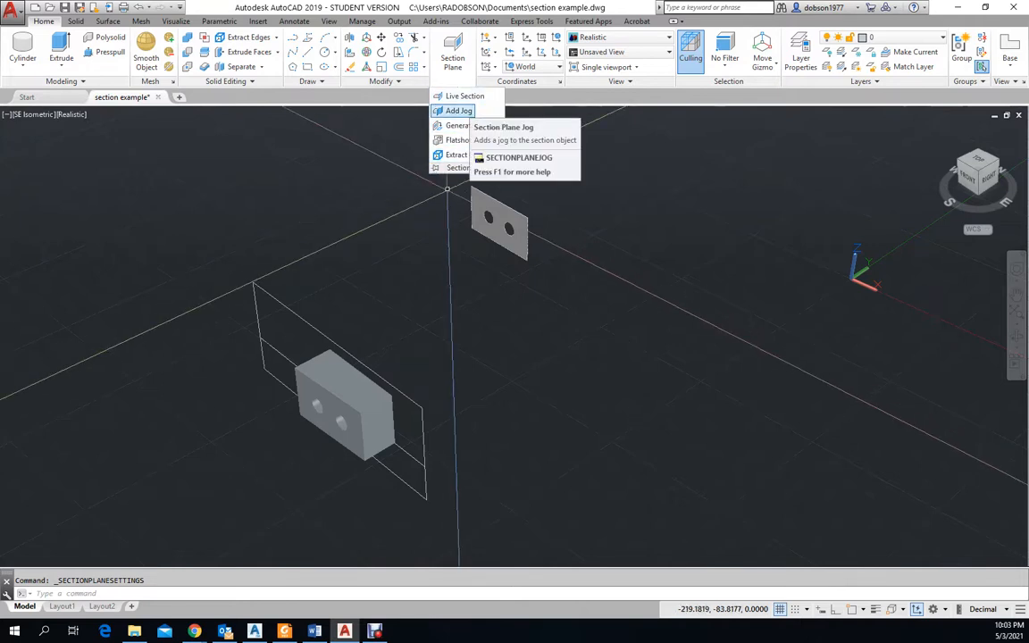